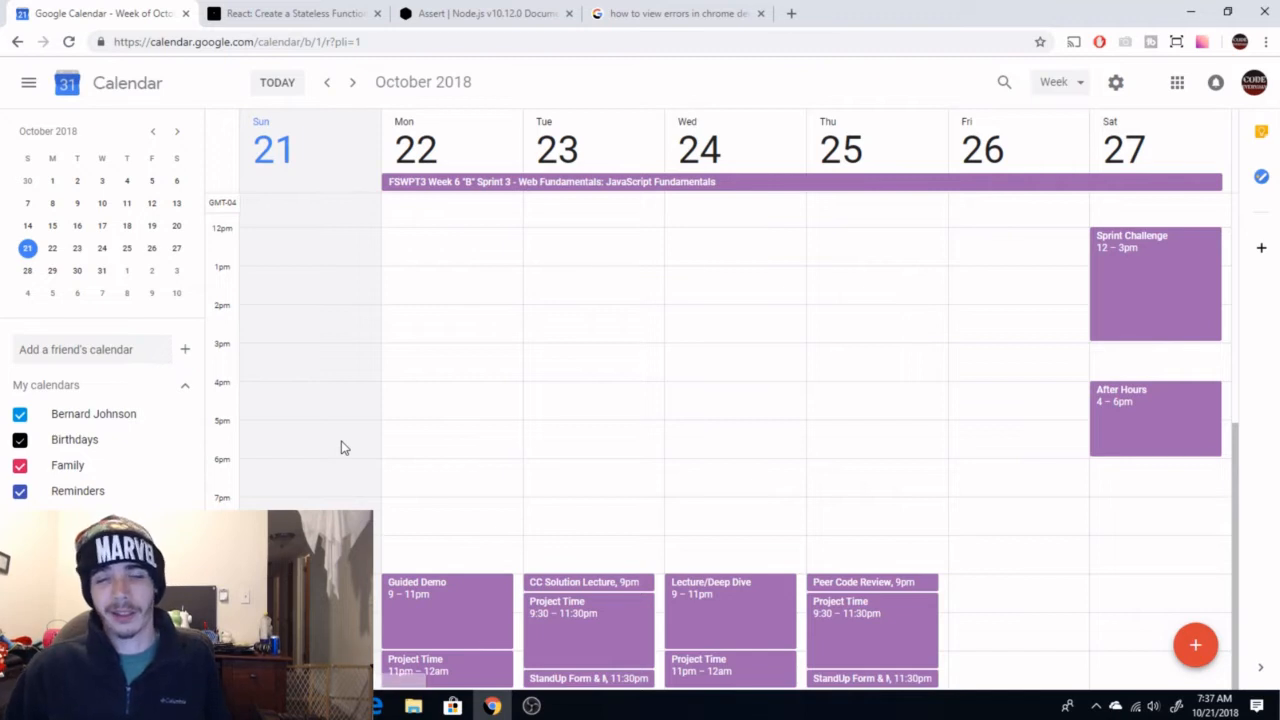
mouse_move(344, 418)
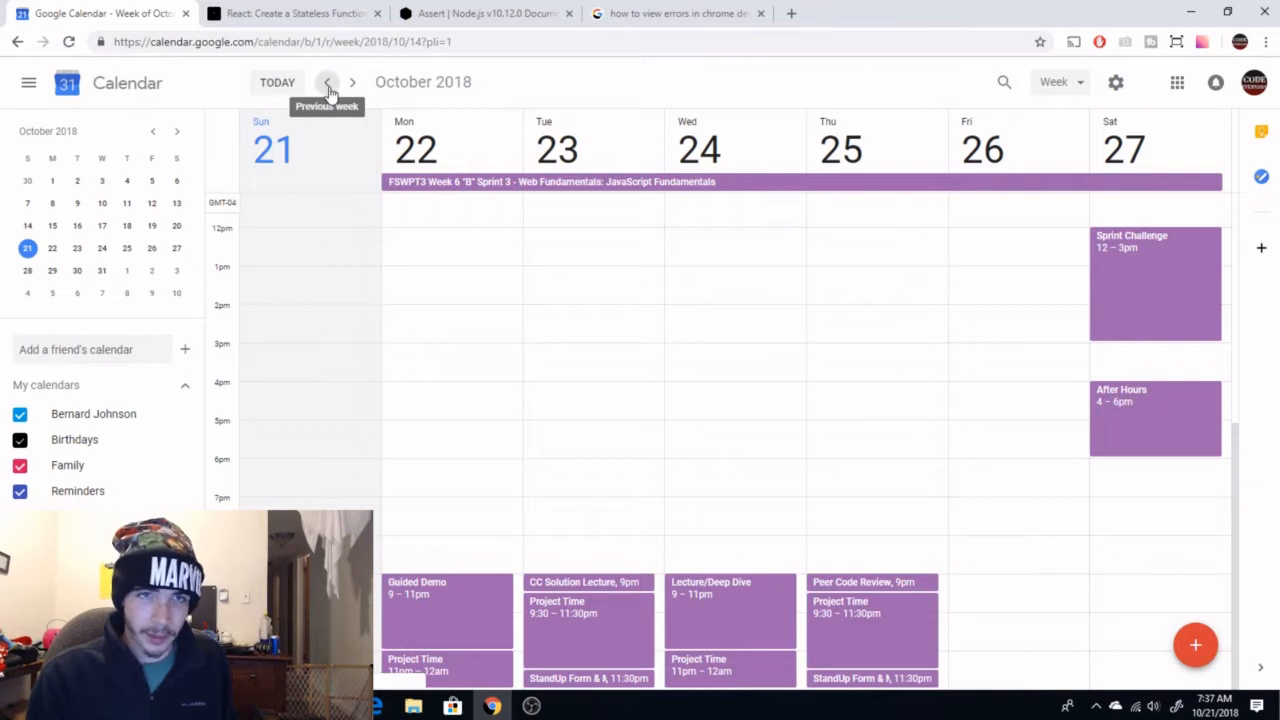
Step: Go back one week to October 14–20, 2018, showing the Week 5 Sprint 2 sessions
click(328, 82)
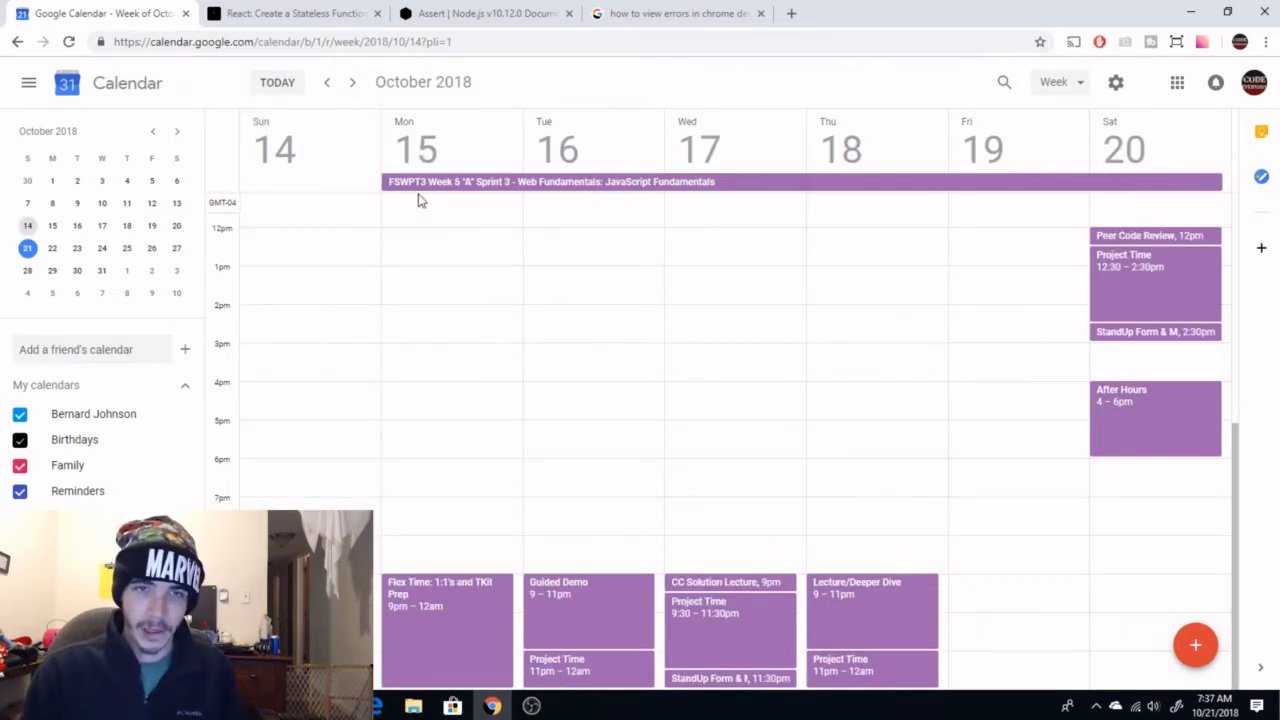
mouse_move(360, 288)
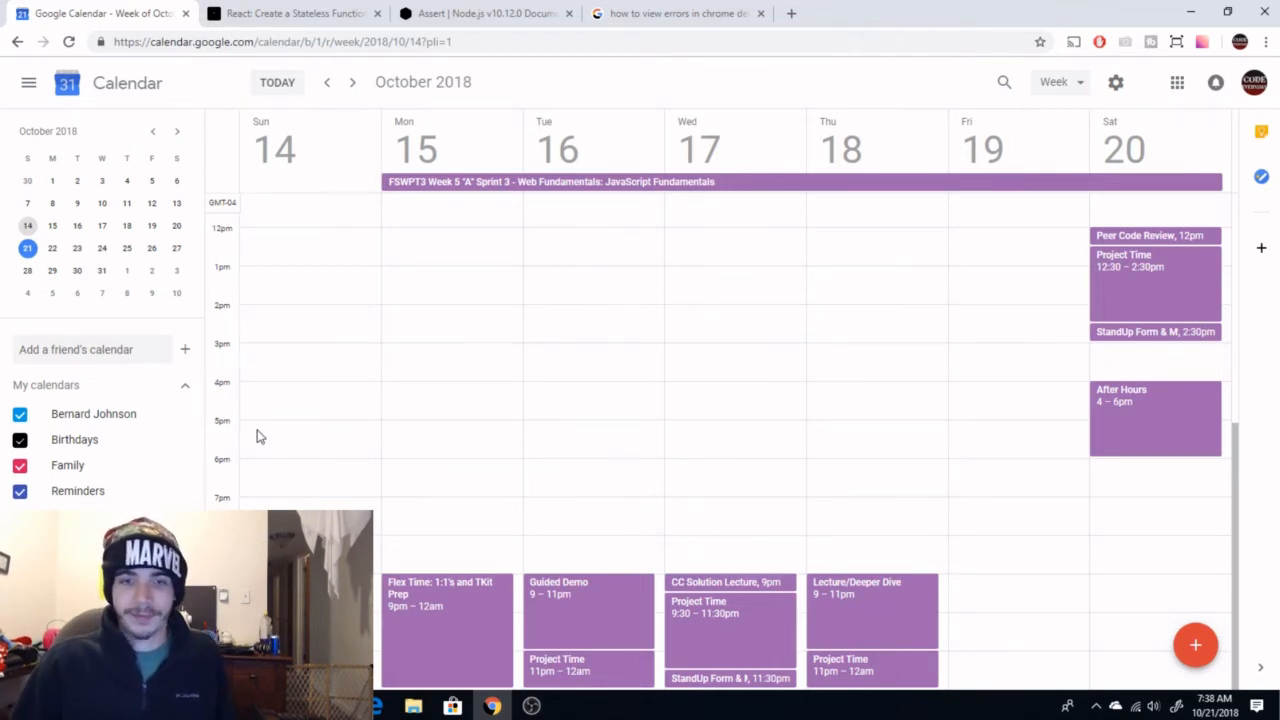
mouse_move(630, 490)
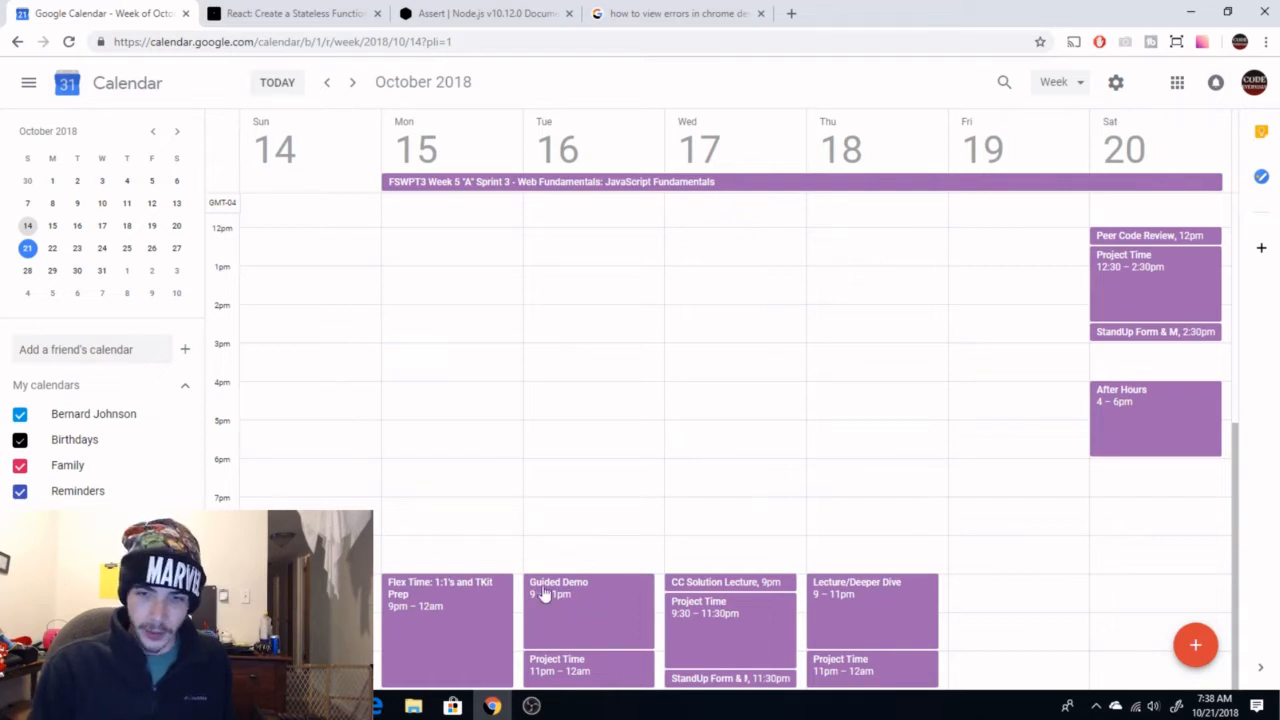
mouse_move(584, 588)
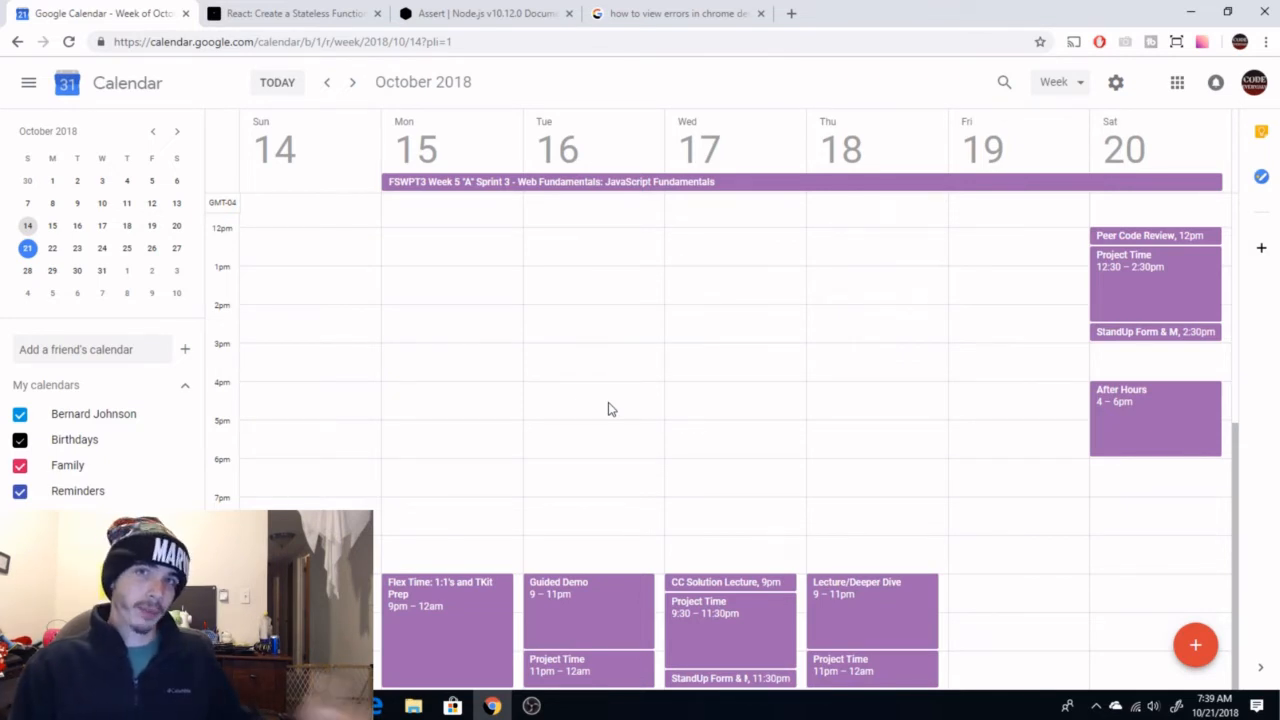
mouse_move(610, 672)
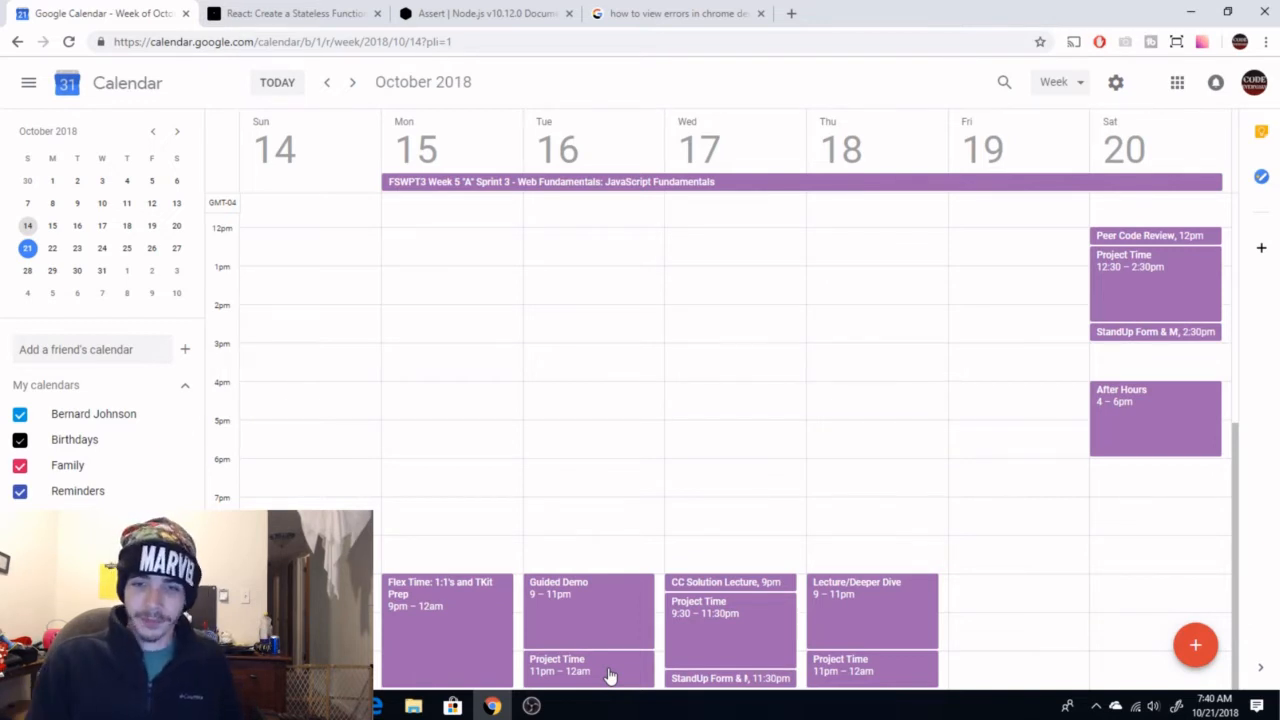
mouse_move(724, 590)
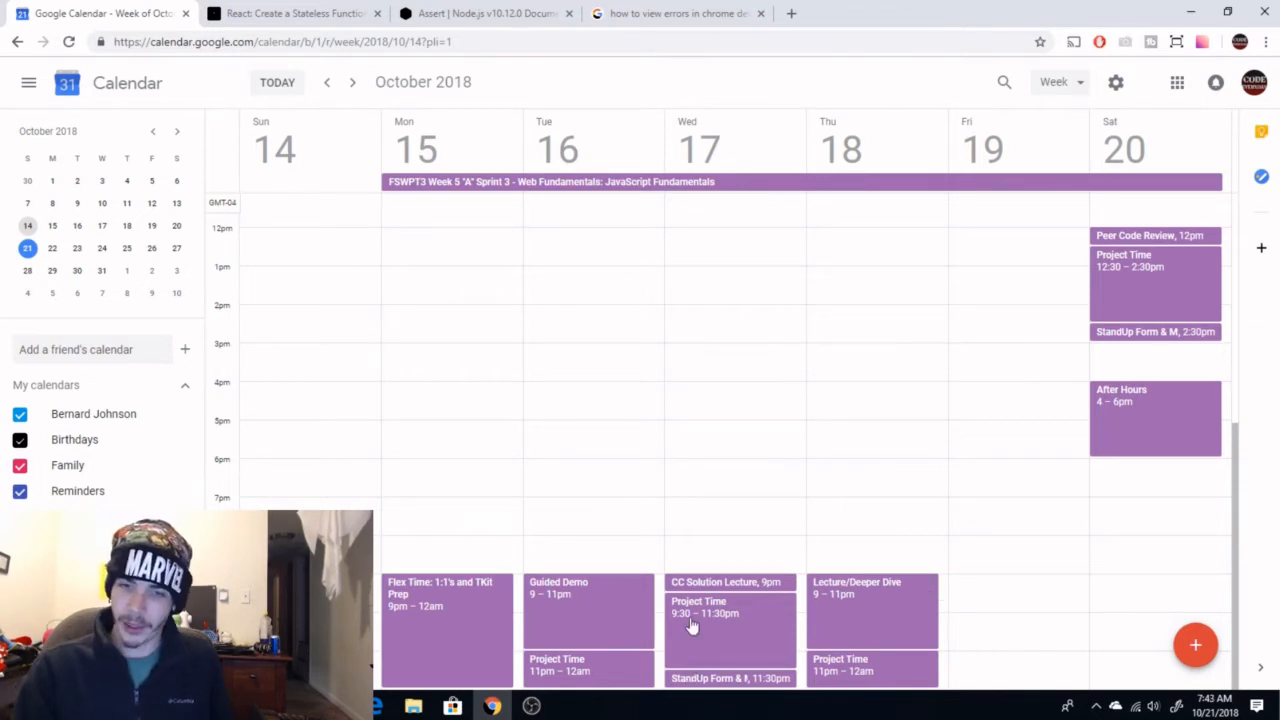
mouse_move(660, 636)
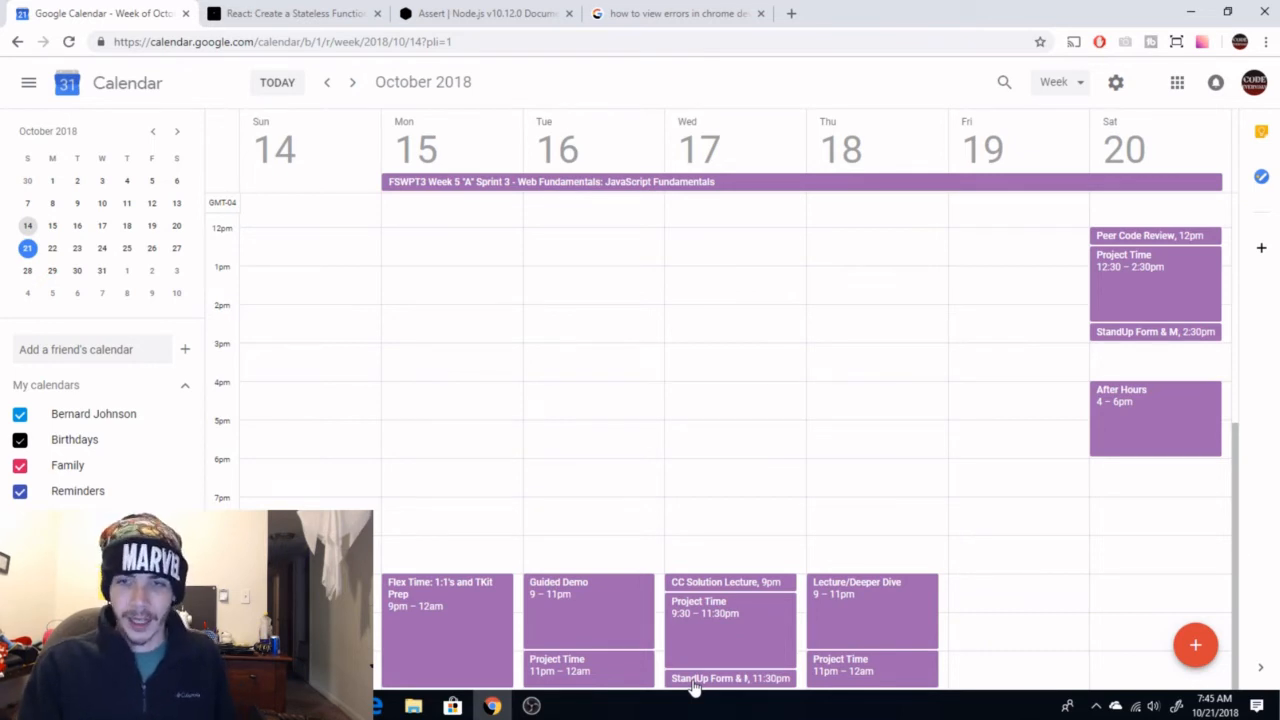
mouse_move(872, 616)
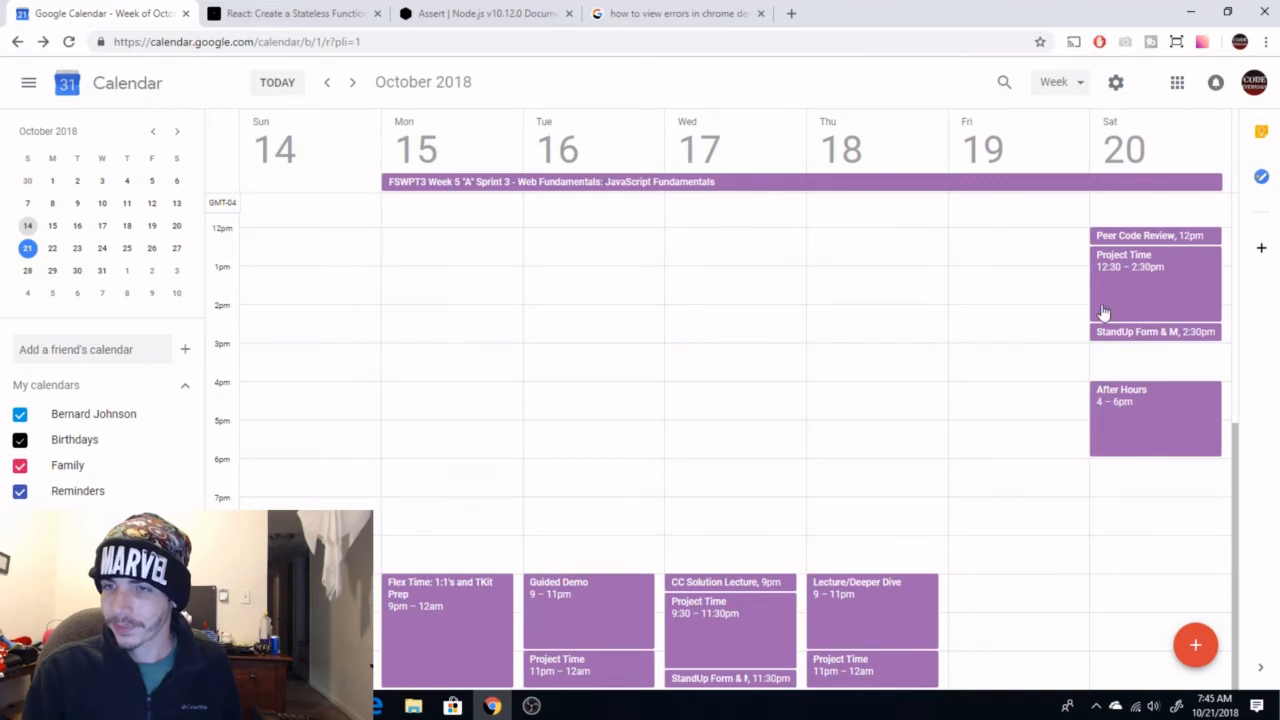
mouse_move(1144, 256)
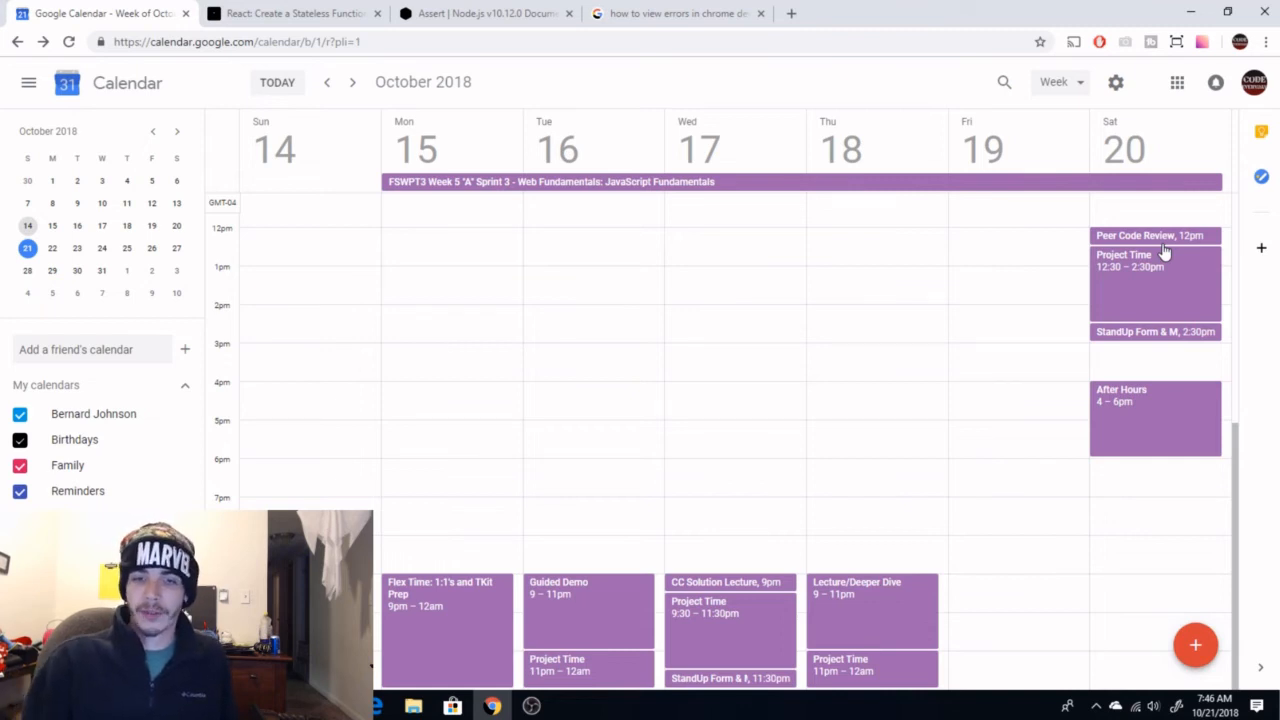
mouse_move(936, 428)
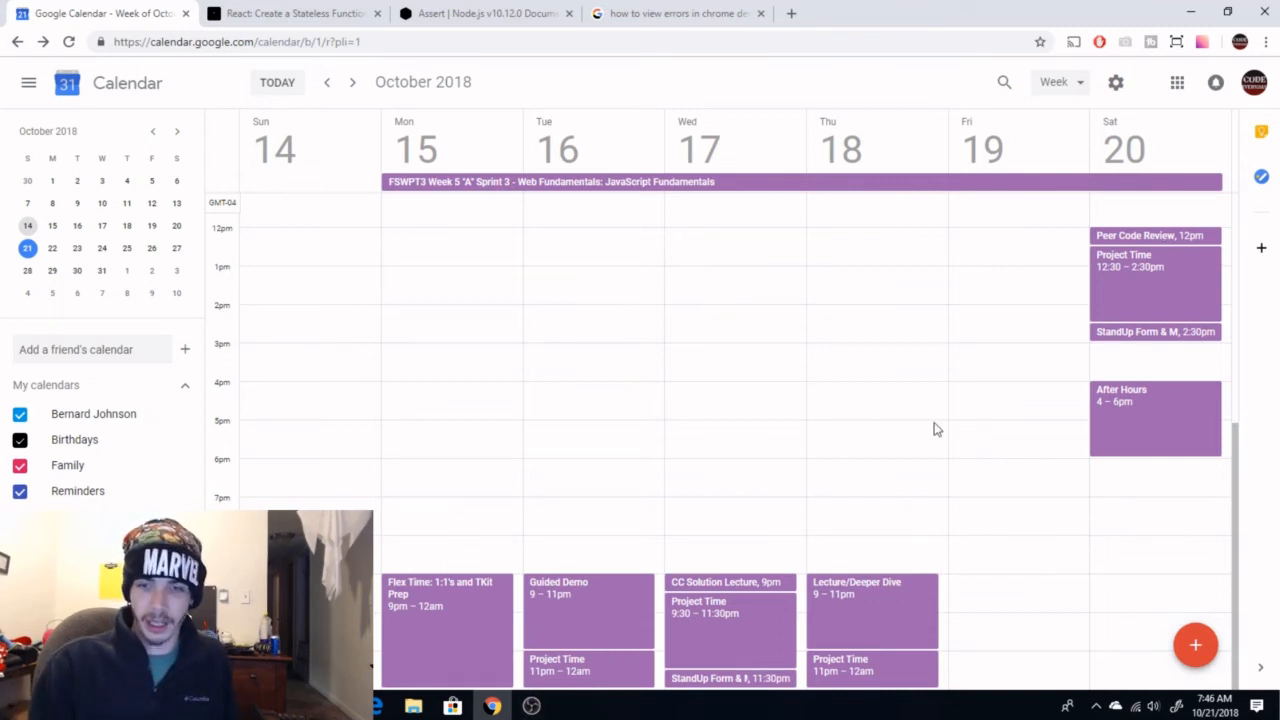
mouse_move(860, 556)
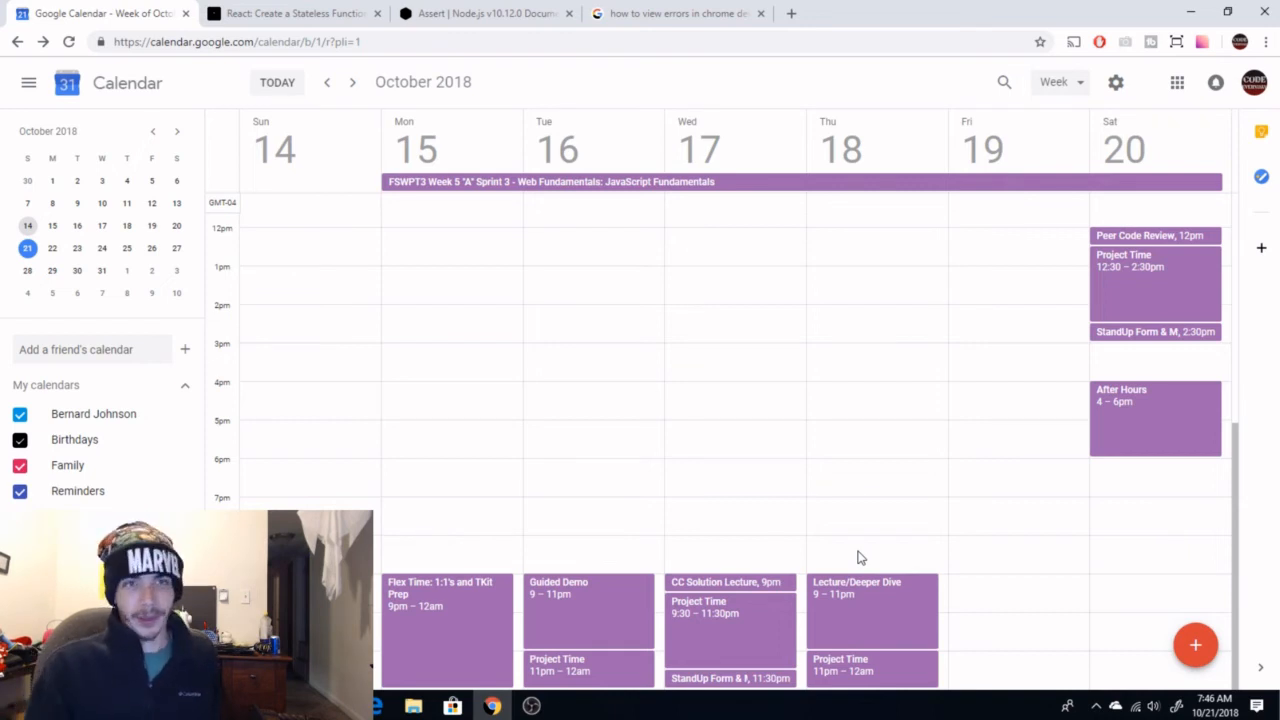
click(352, 82)
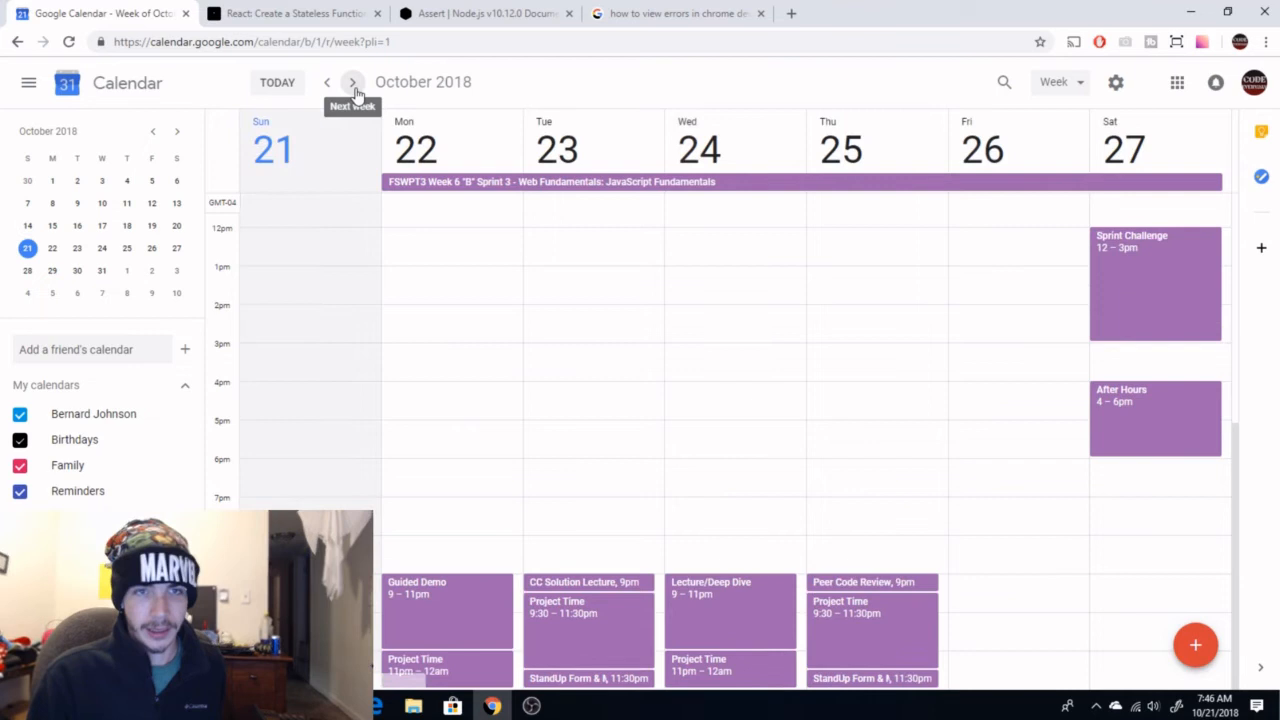
mouse_move(356, 352)
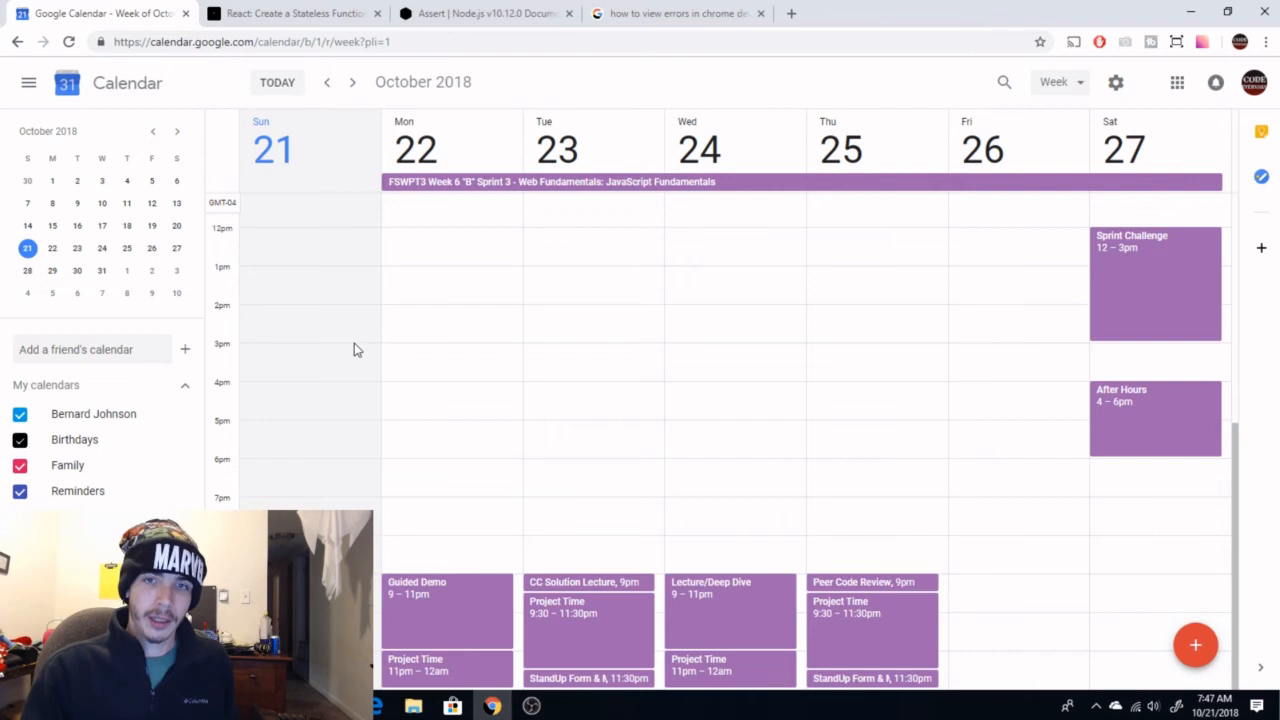
mouse_move(482, 178)
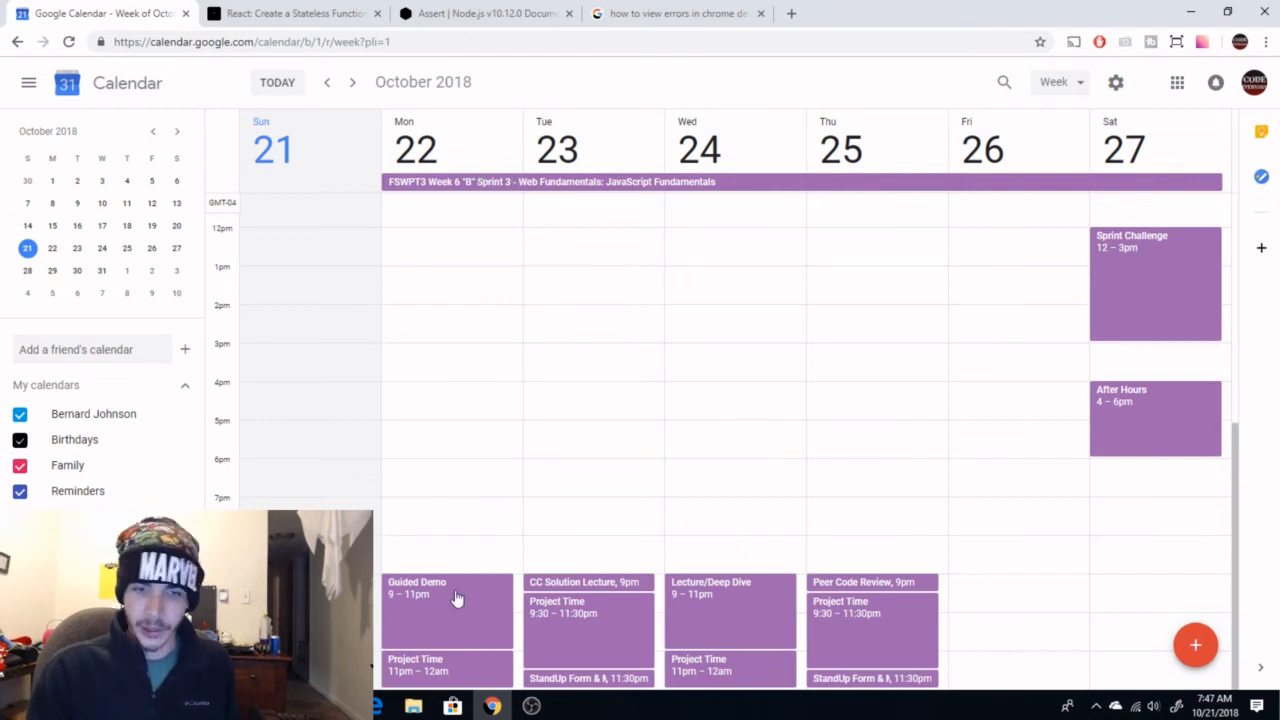
mouse_move(464, 670)
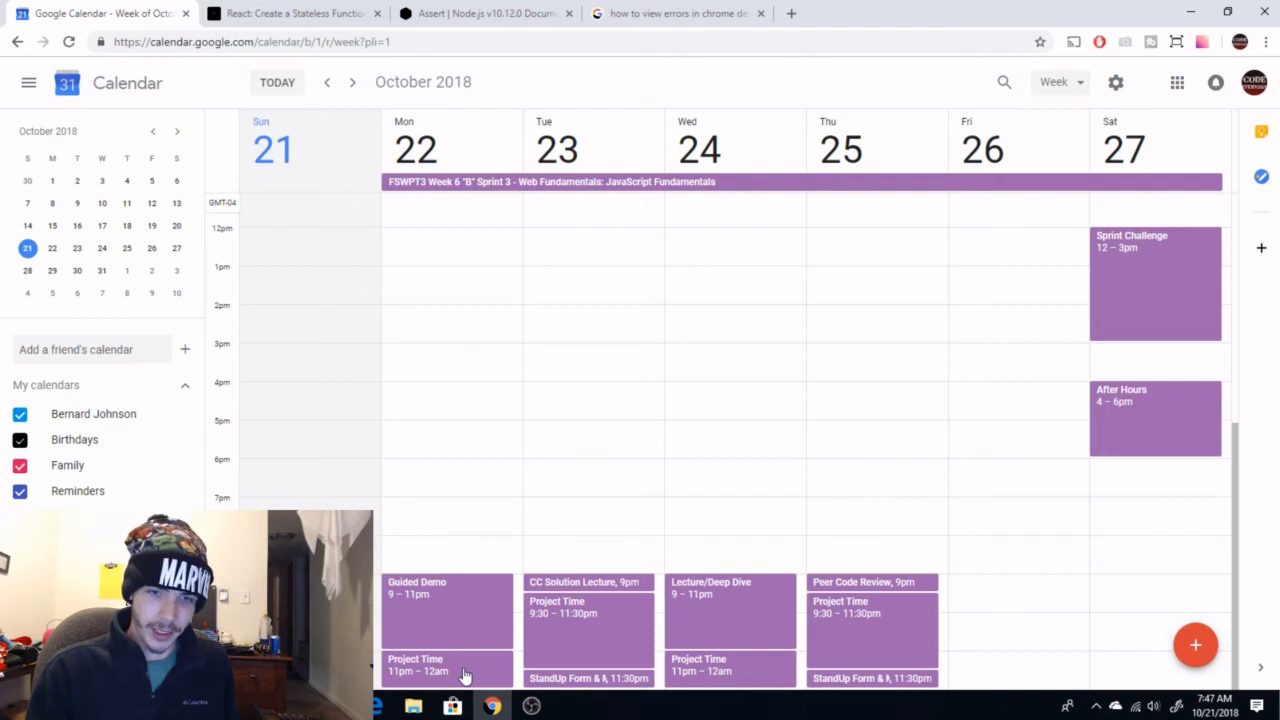
mouse_move(556, 620)
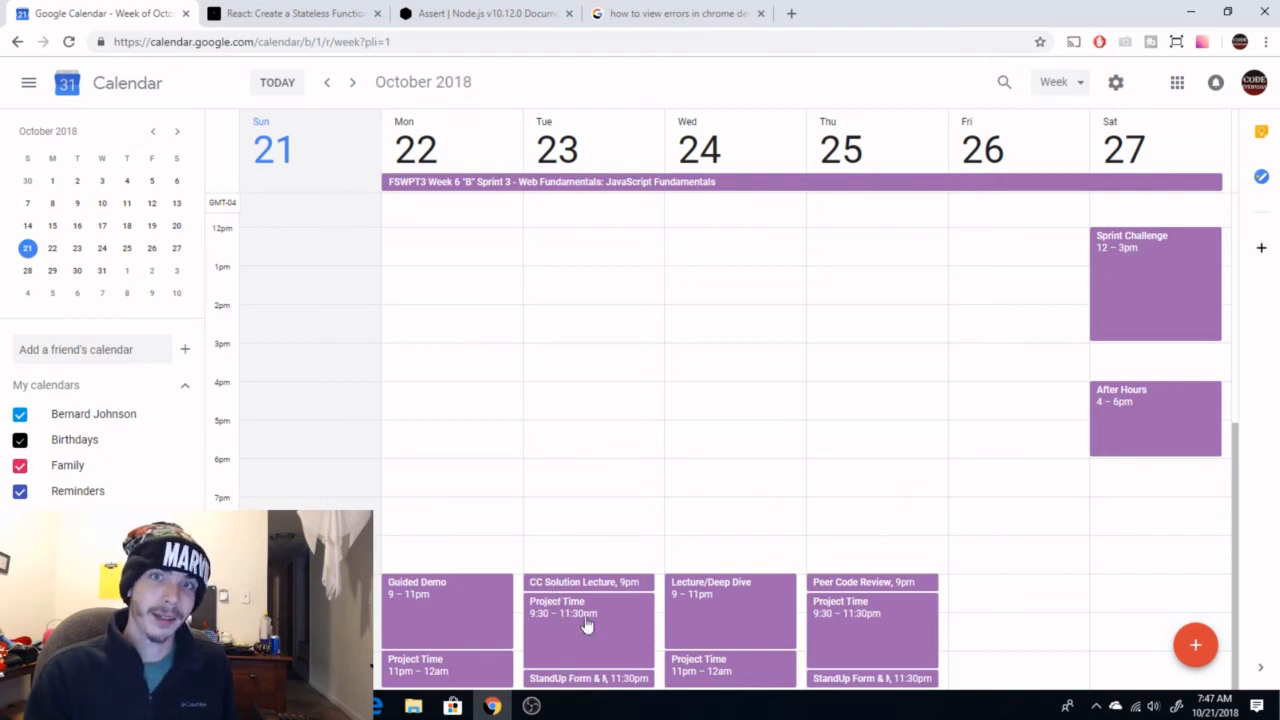
mouse_move(772, 578)
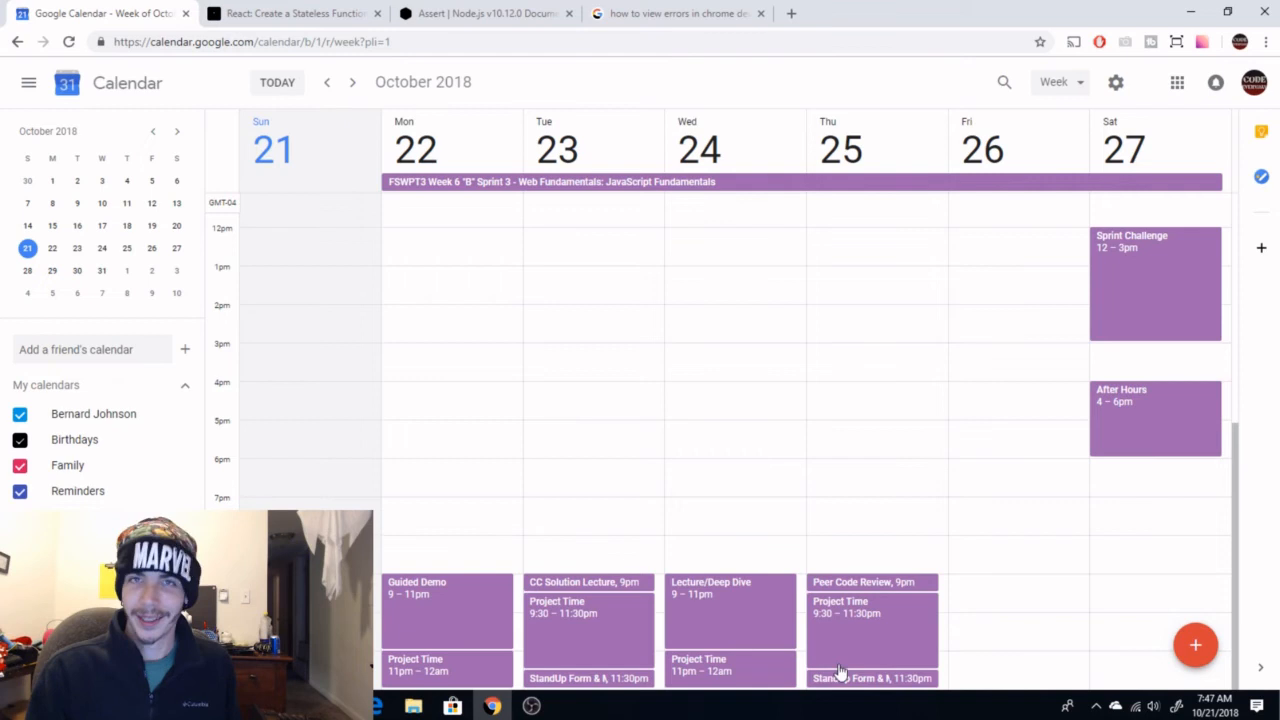
mouse_move(768, 644)
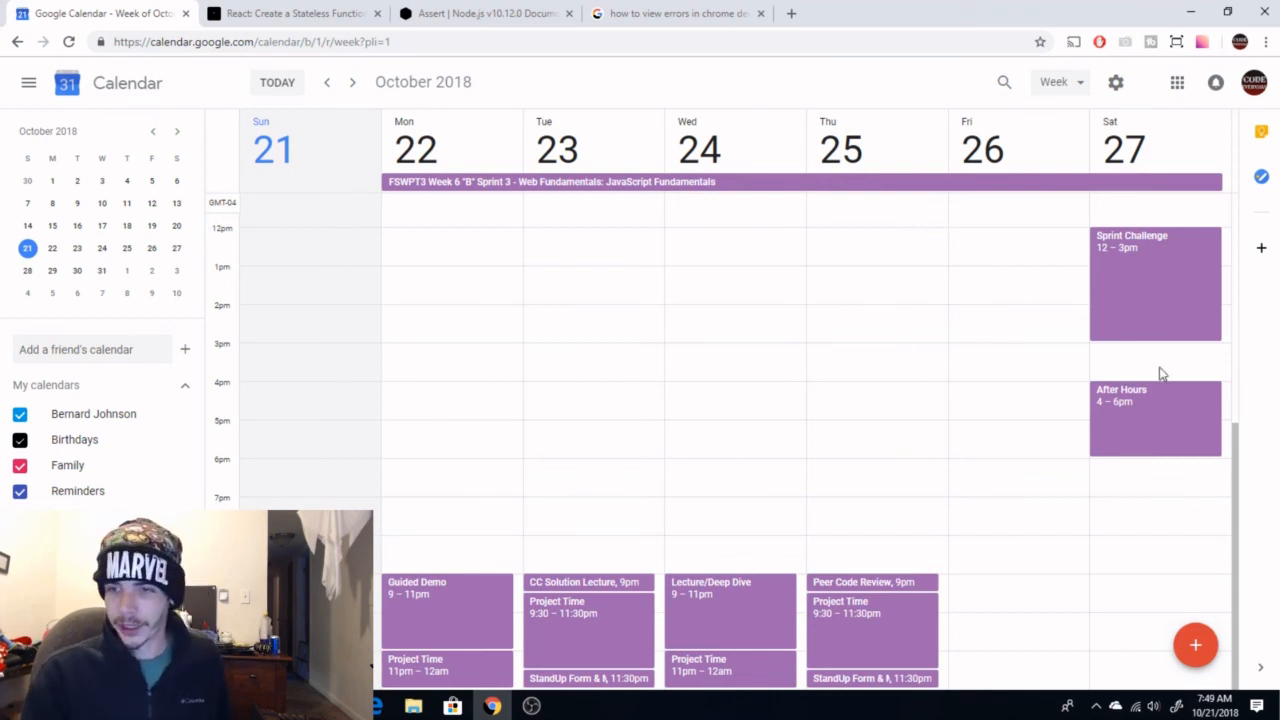
mouse_move(1052, 434)
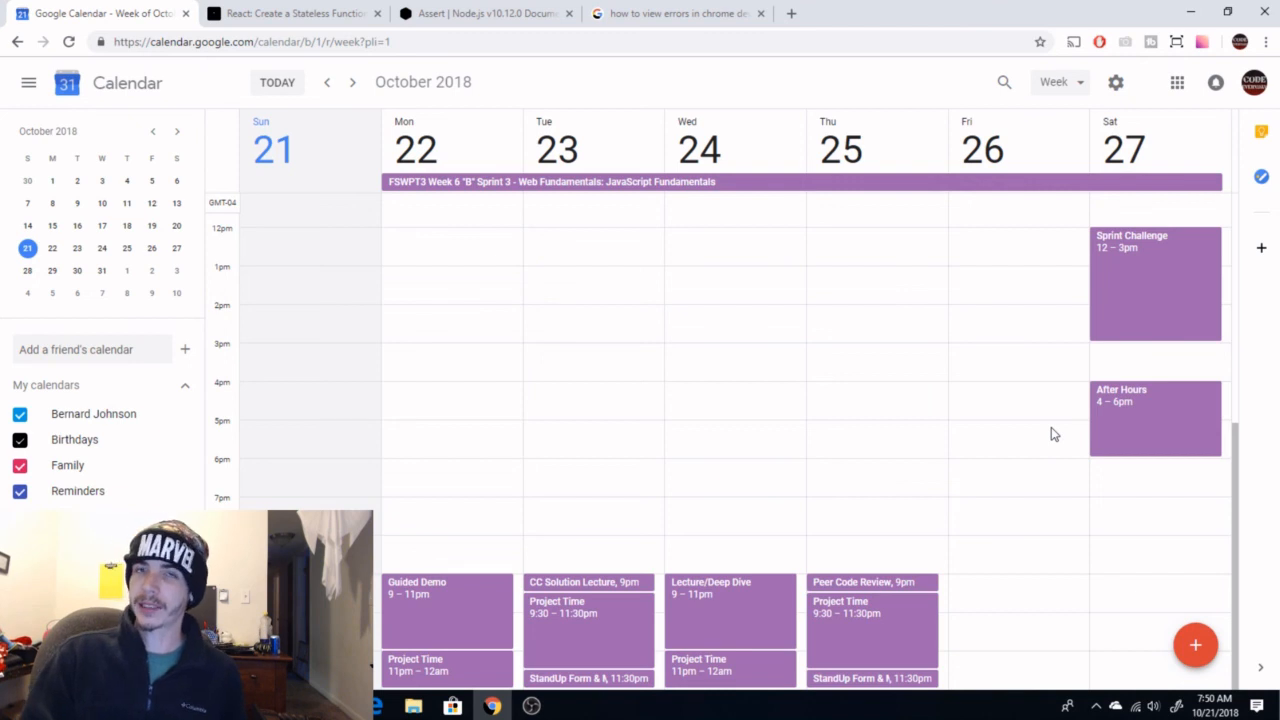
key(ctrl+f)
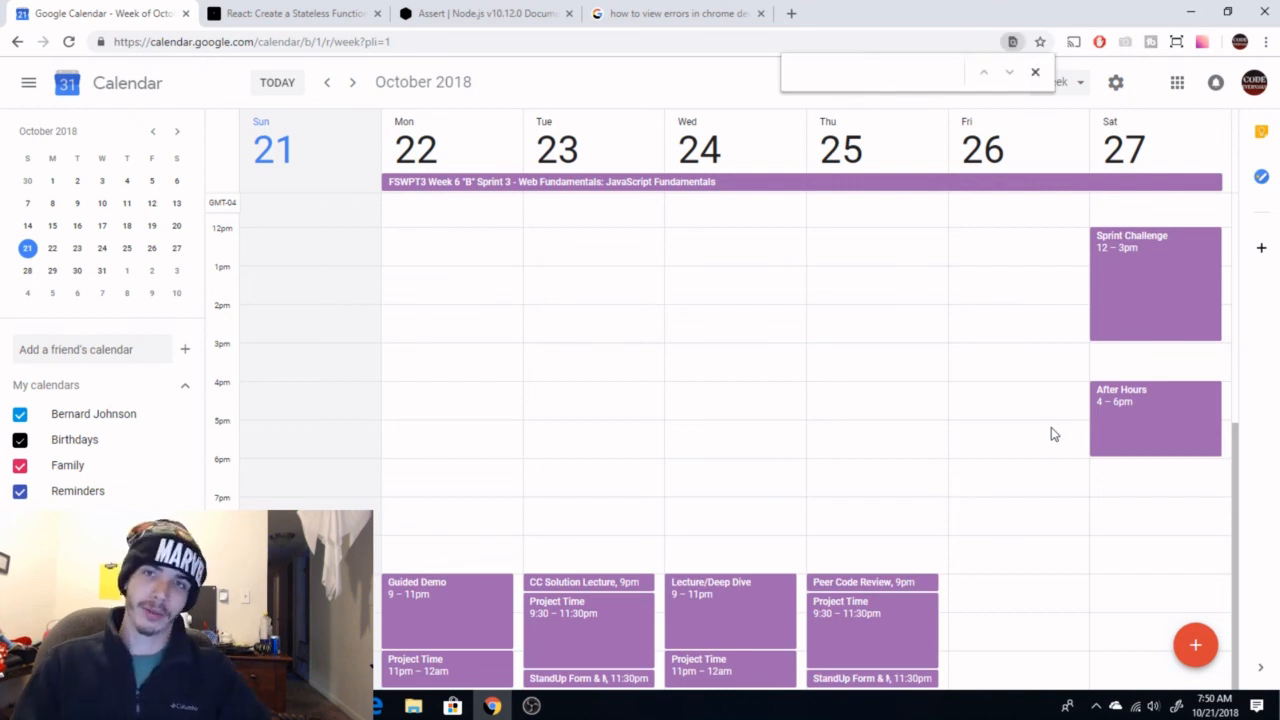
mouse_move(592, 96)
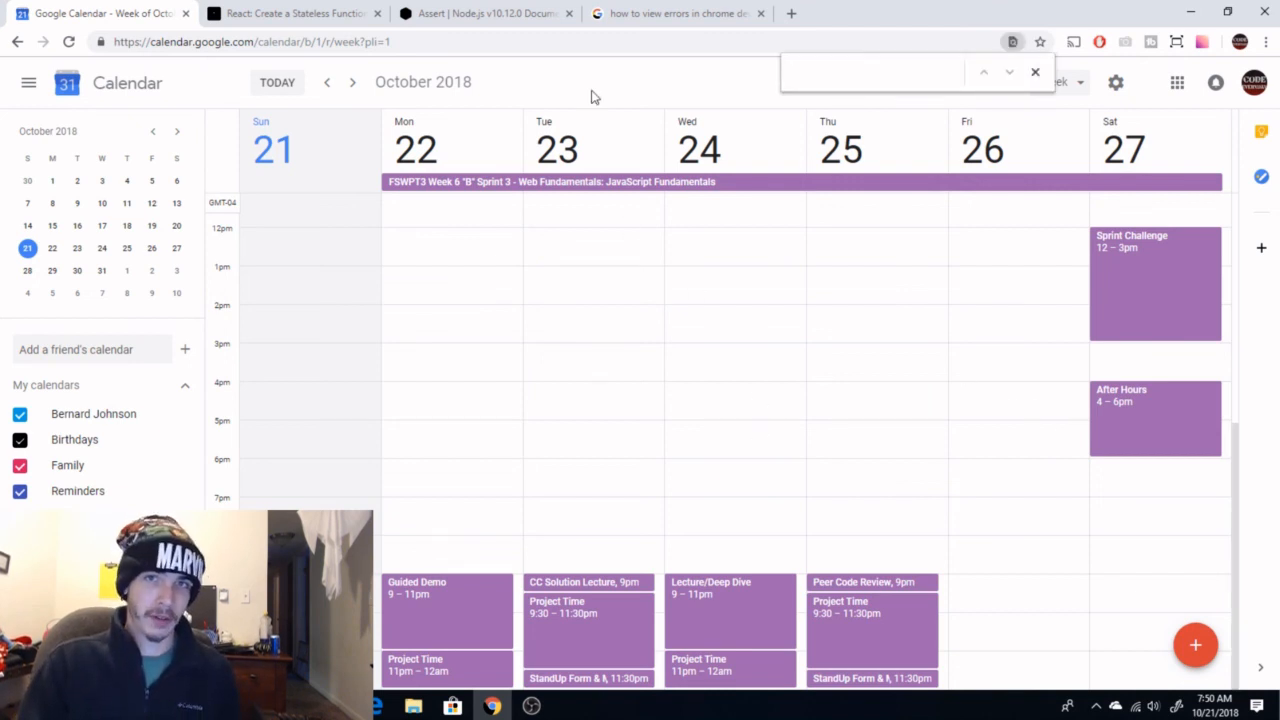
click(1036, 72)
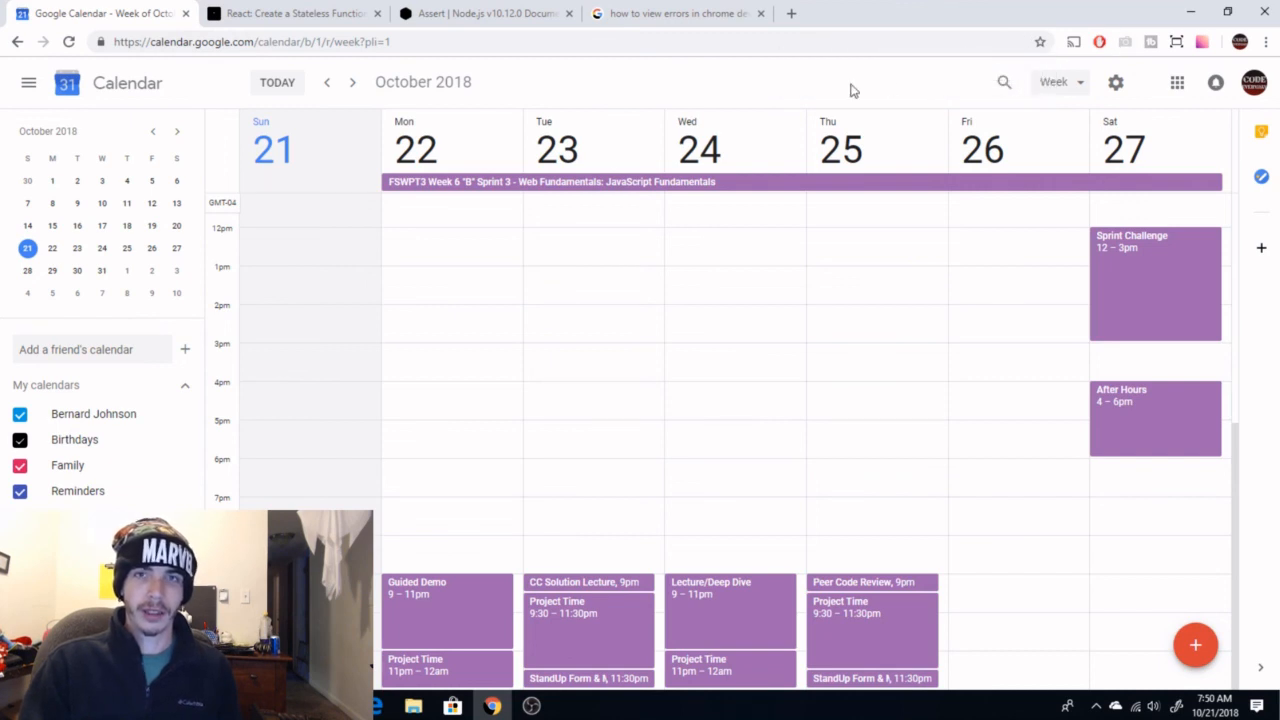
mouse_move(758, 100)
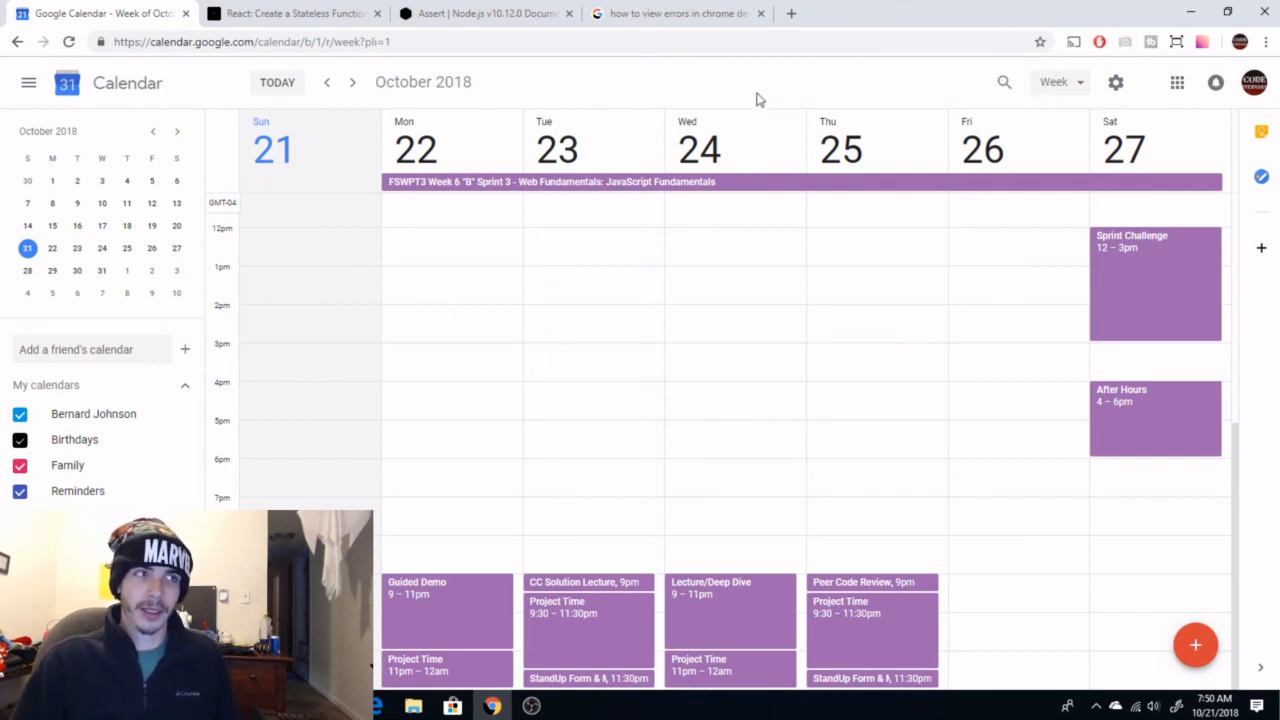